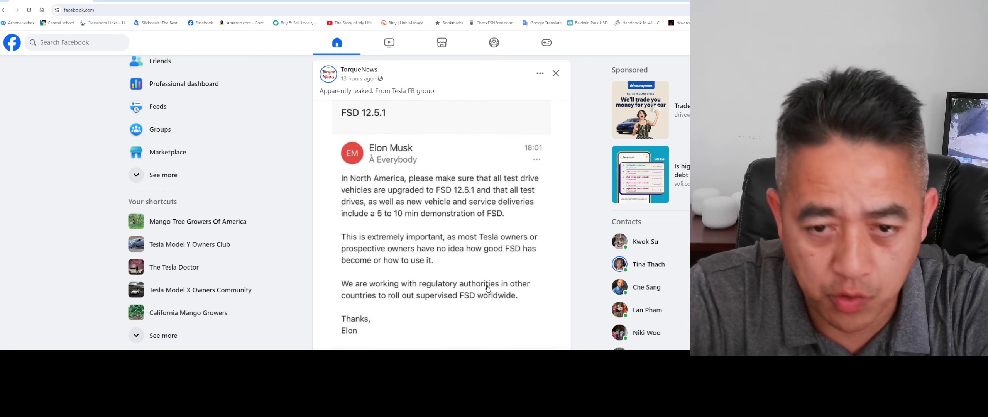
scroll(down, 3)
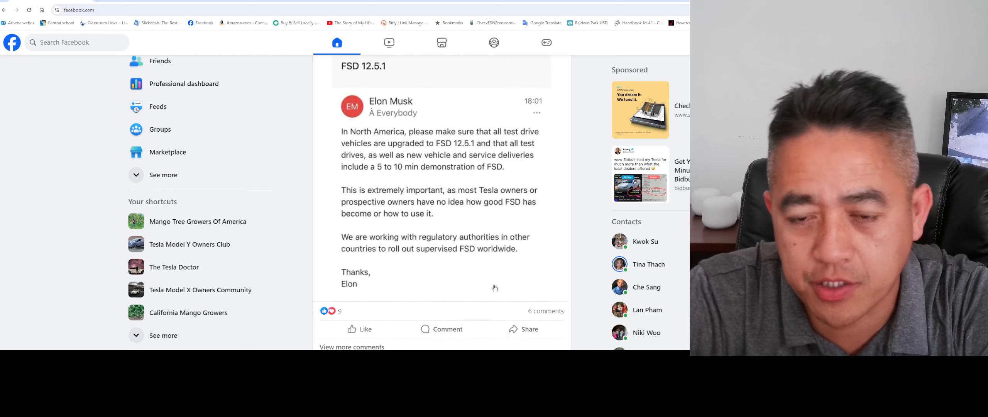
scroll(down, 3)
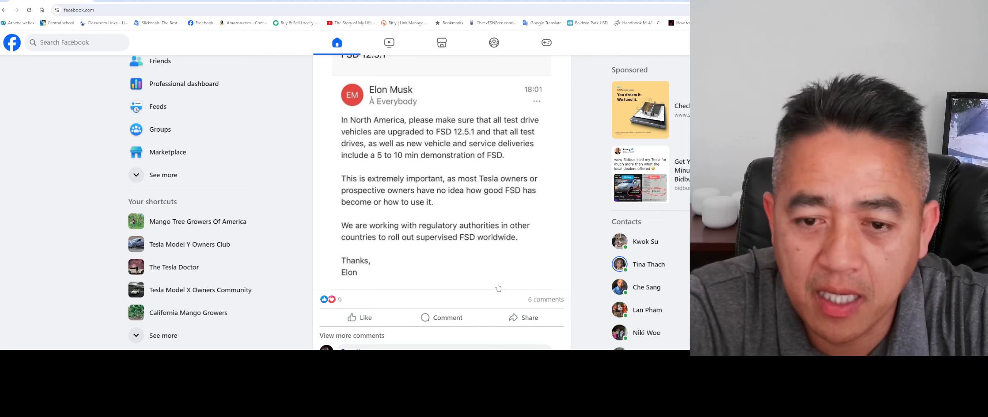